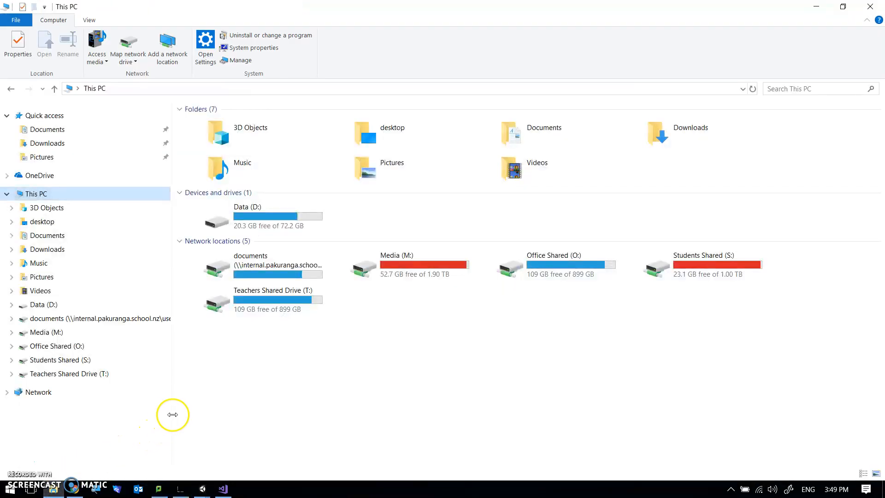
pyautogui.moveTo(214, 393)
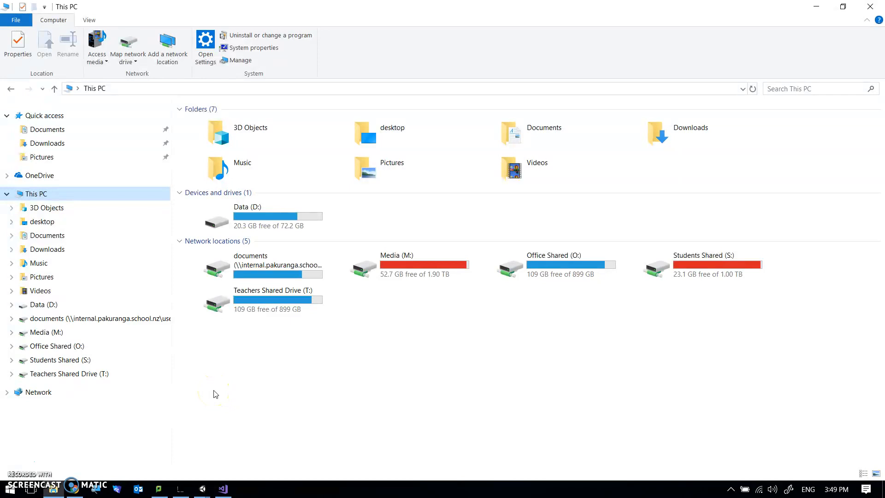
pyautogui.moveTo(221, 388)
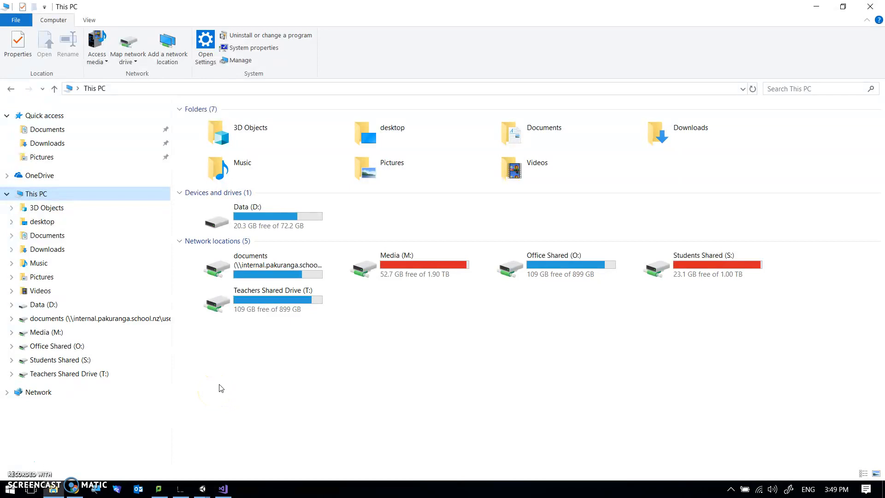
# Step: Browse the launcher's open-project dialog to Documents, then close the launcher without opening anything
pyautogui.click(276, 264)
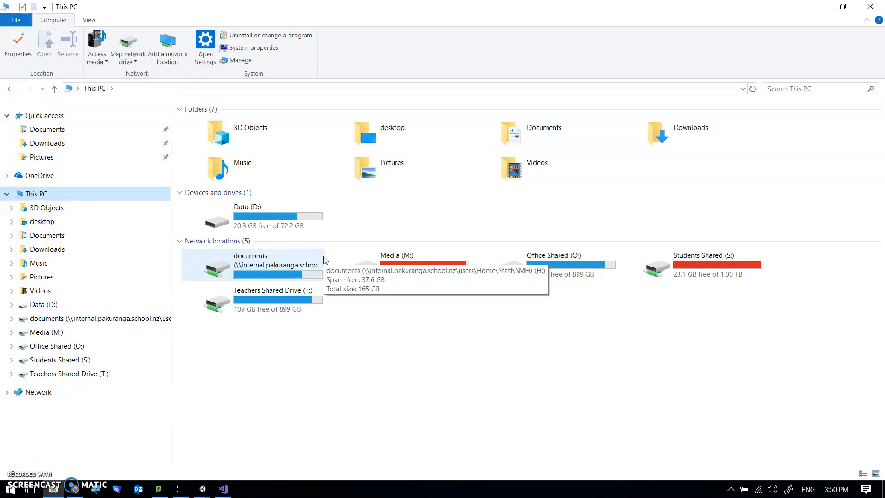
pyautogui.moveTo(329, 262)
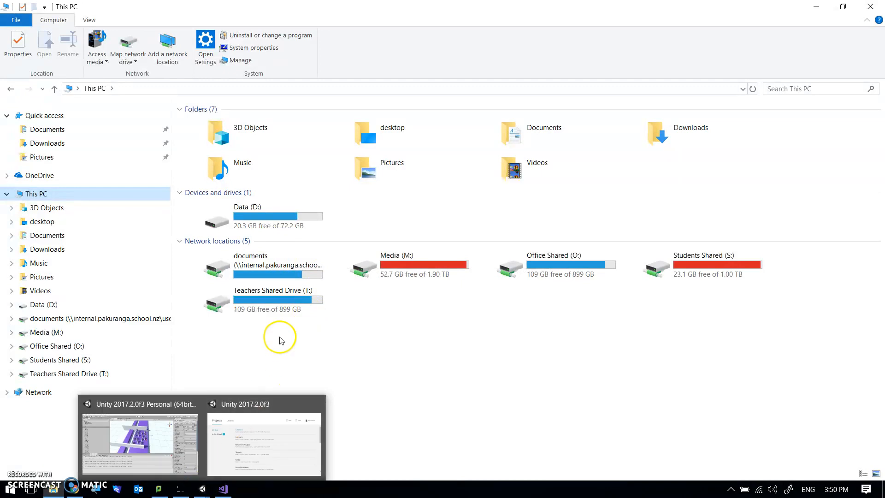
pyautogui.moveTo(279, 263)
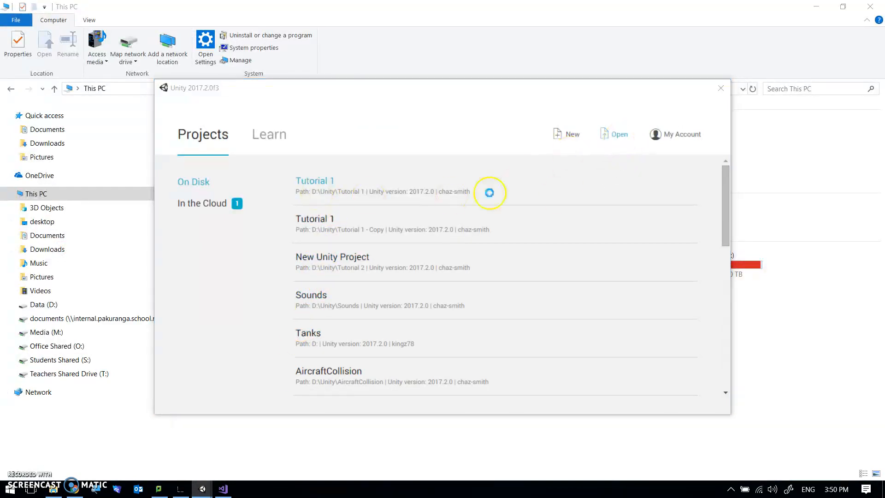
pyautogui.click(618, 133)
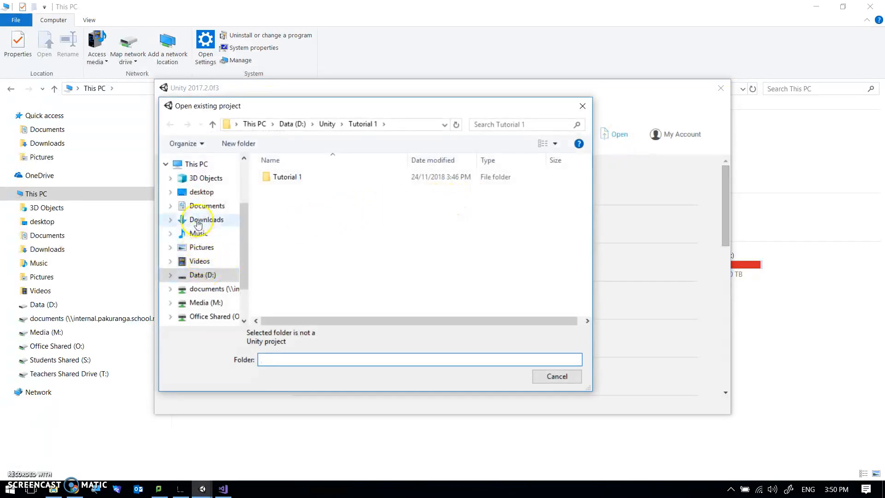
pyautogui.click(205, 205)
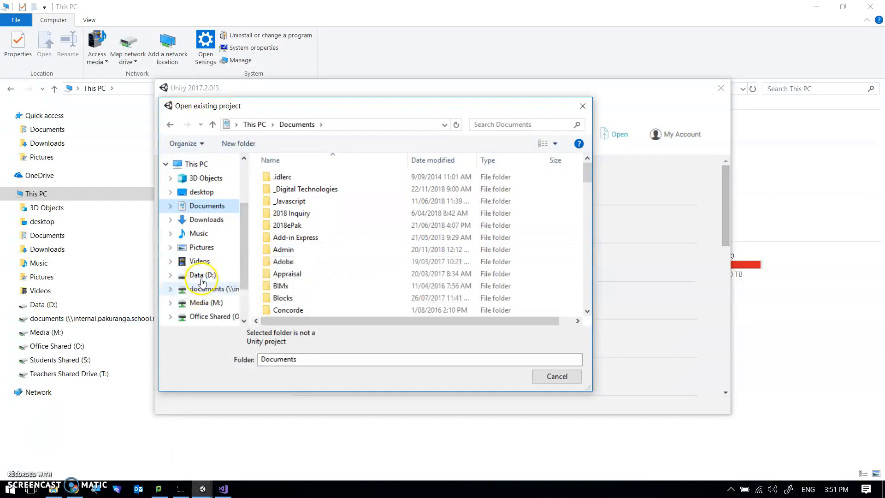
pyautogui.moveTo(715, 405)
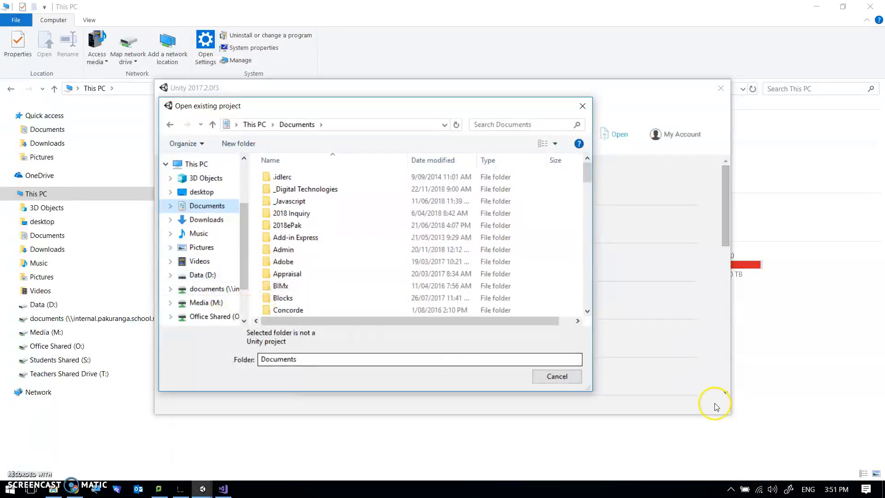
pyautogui.click(556, 377)
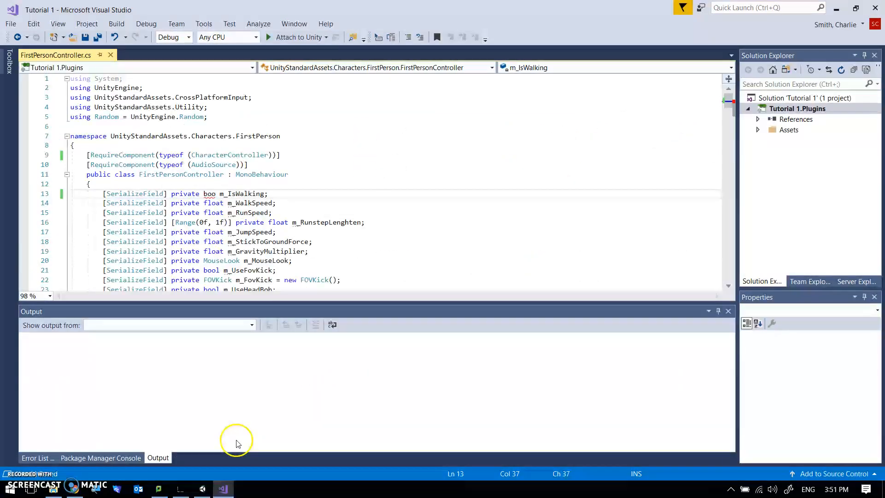
# Step: Return to Unity's Console and toggle off the warnings filter to hide the audio-listener warnings
pyautogui.click(203, 488)
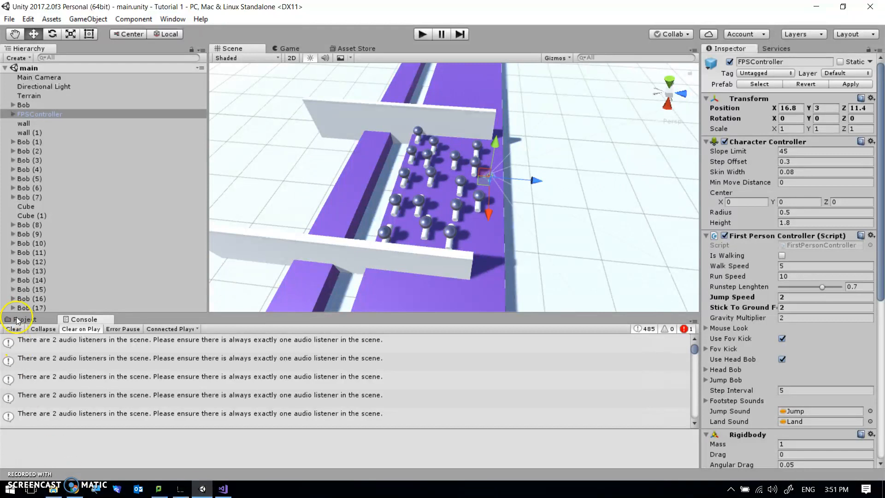
pyautogui.click(25, 319)
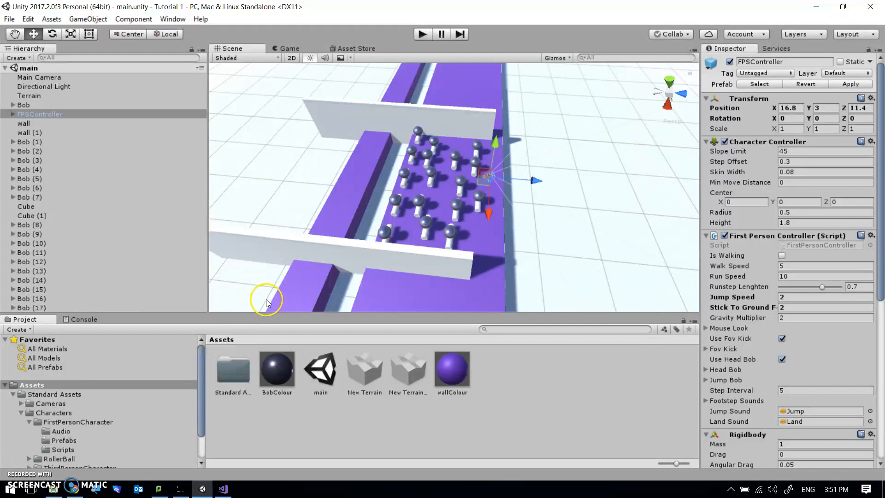
pyautogui.moveTo(425, 185)
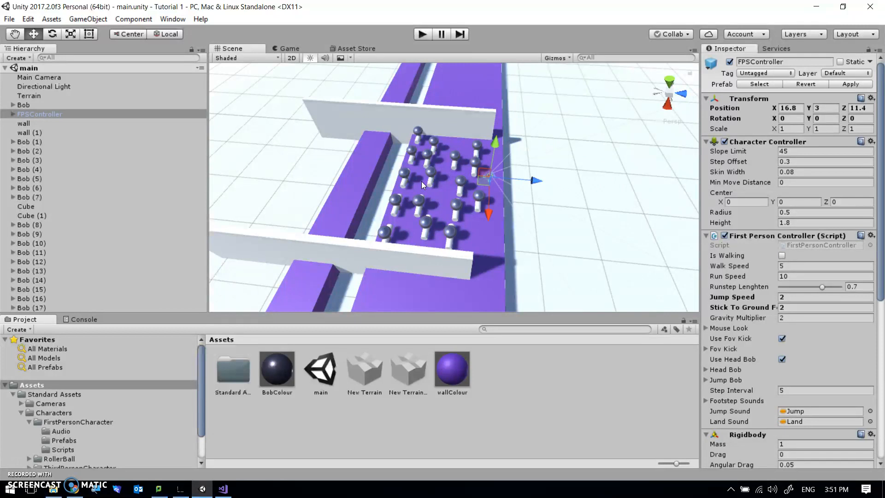
pyautogui.moveTo(423, 186)
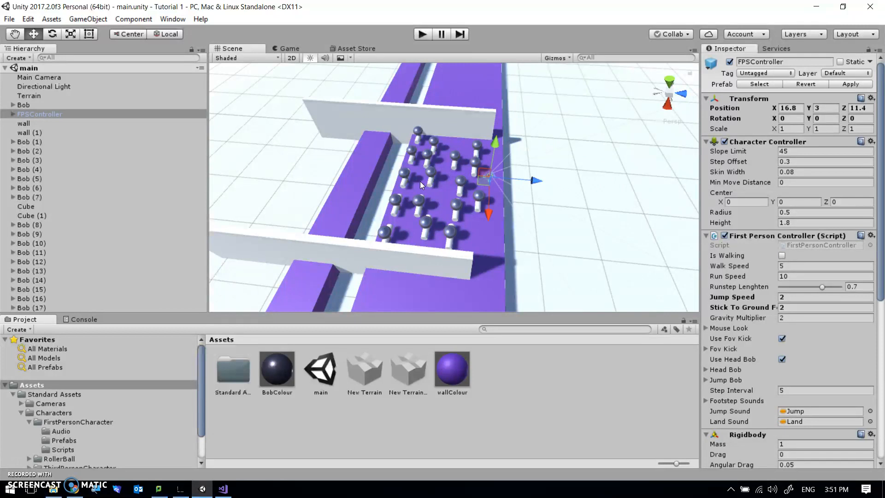
pyautogui.click(421, 34)
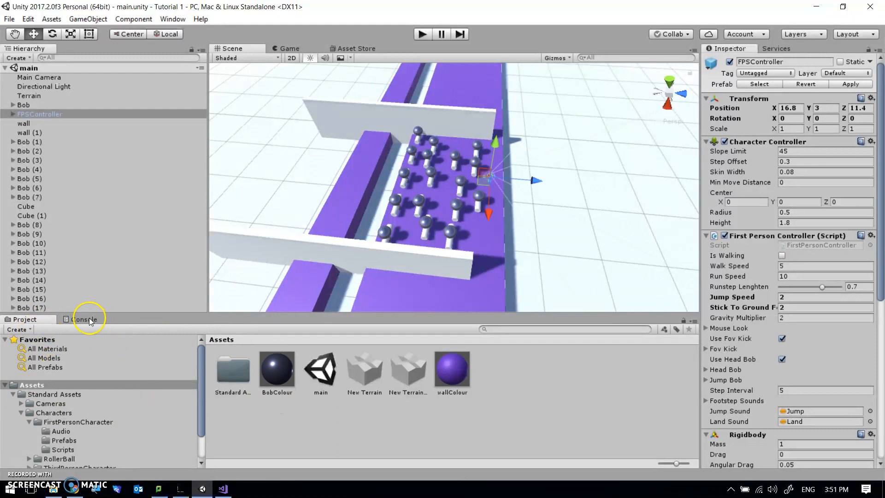
pyautogui.click(83, 319)
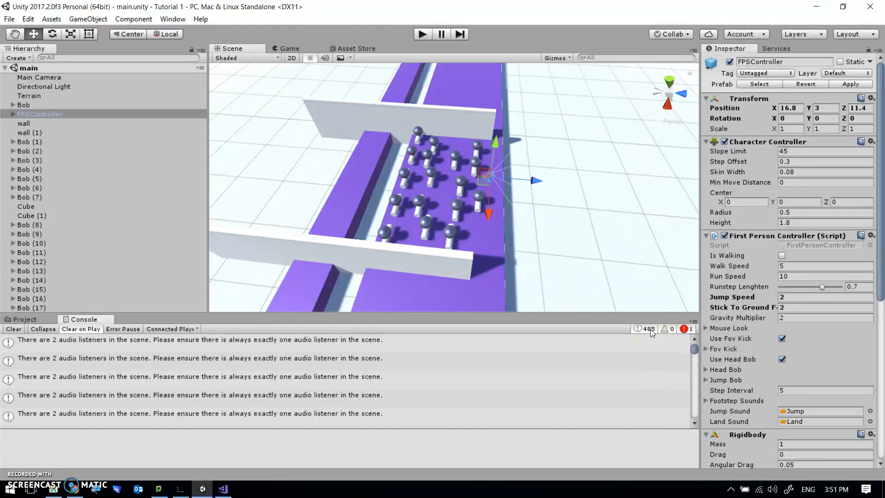
pyautogui.click(198, 395)
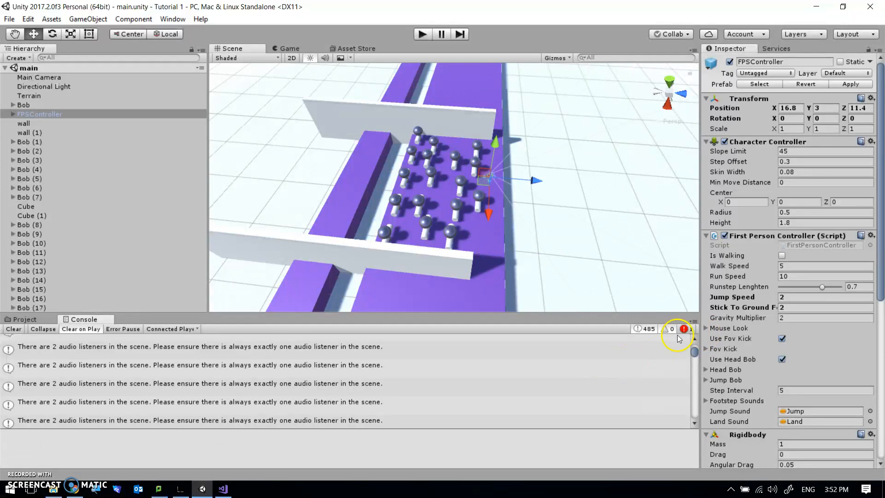
pyautogui.click(639, 329)
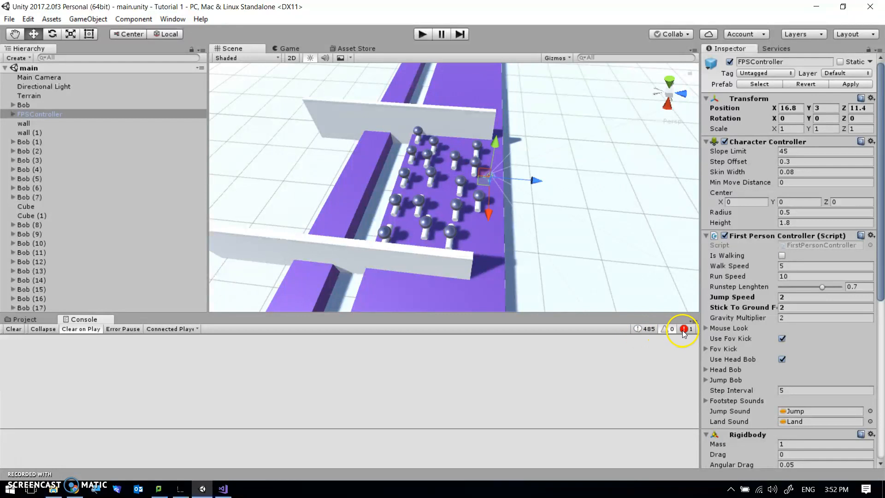
# Step: Toggle the Console errors filter to reveal the CS0246 'boo' error in FirstPersonController.cs
pyautogui.click(683, 329)
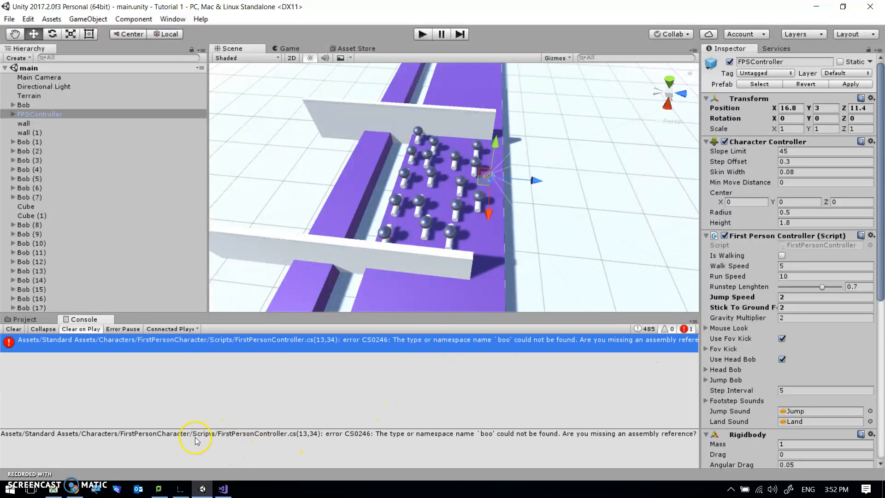
pyautogui.moveTo(221, 432)
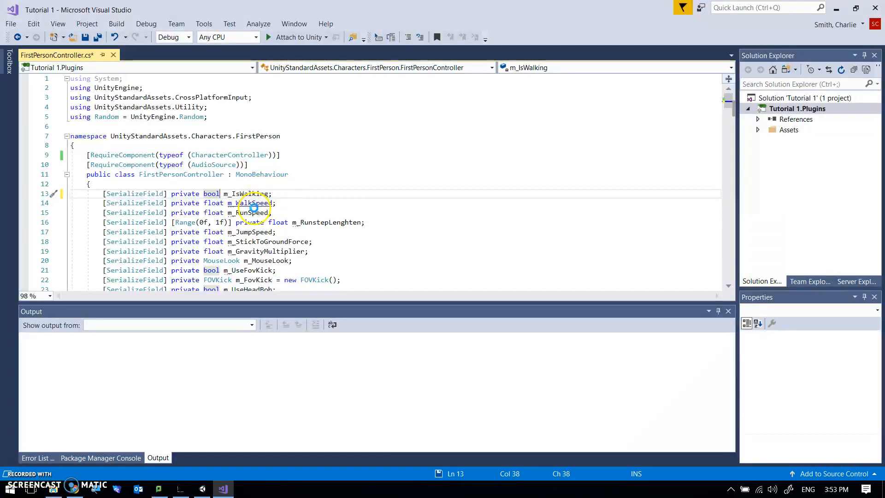
# Step: Save the 'bool' fix in FirstPersonController.cs and return to Unity
pyautogui.press('ctrl+s')
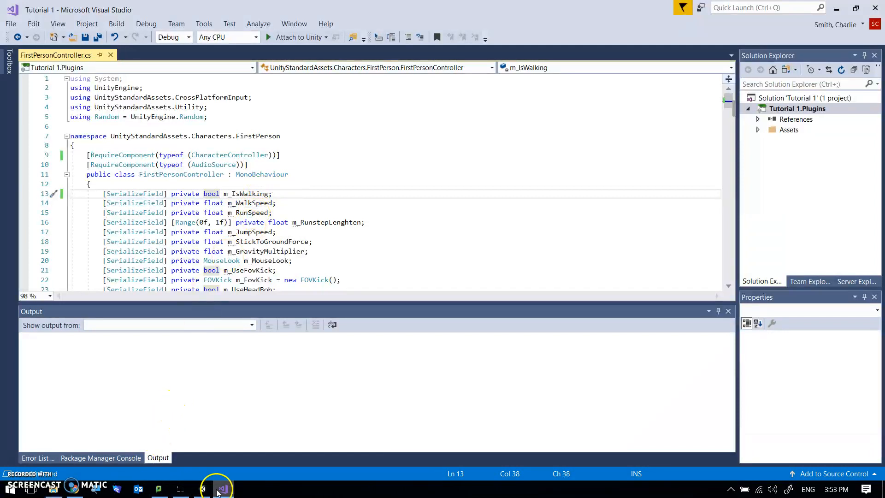
pyautogui.click(222, 487)
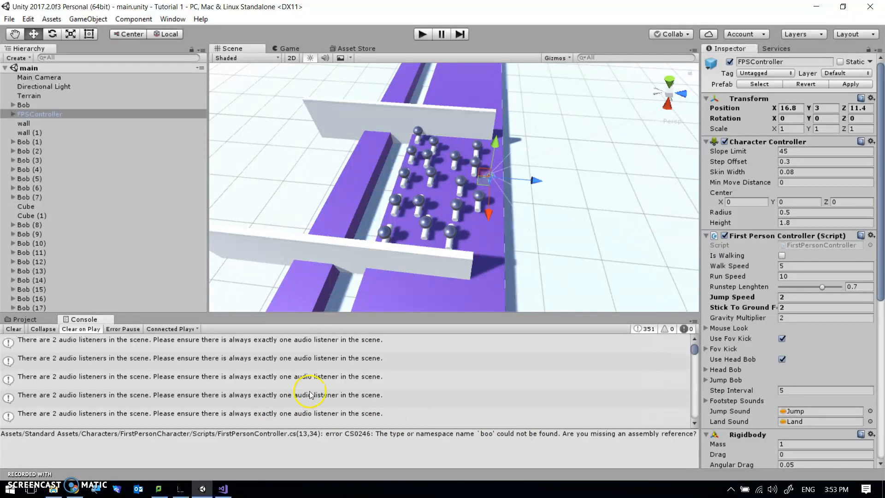
# Step: Select an audio-listener warning in the Console to read its full message
pyautogui.click(198, 339)
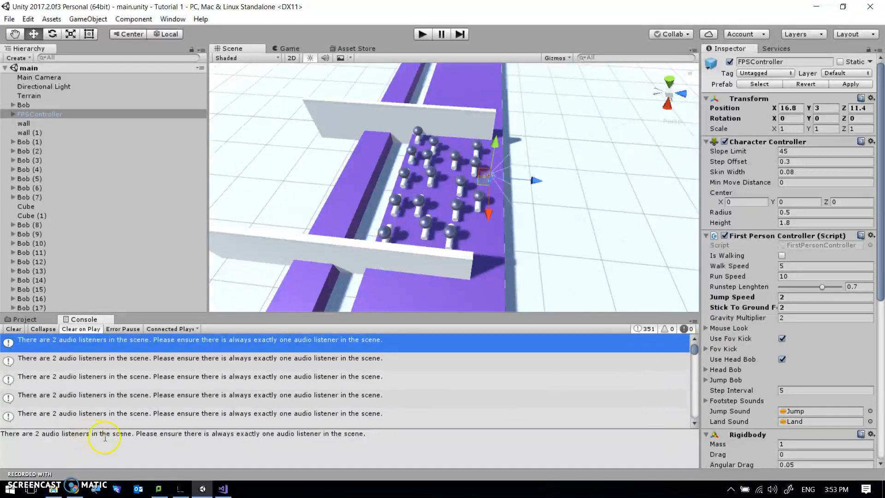
pyautogui.moveTo(375, 436)
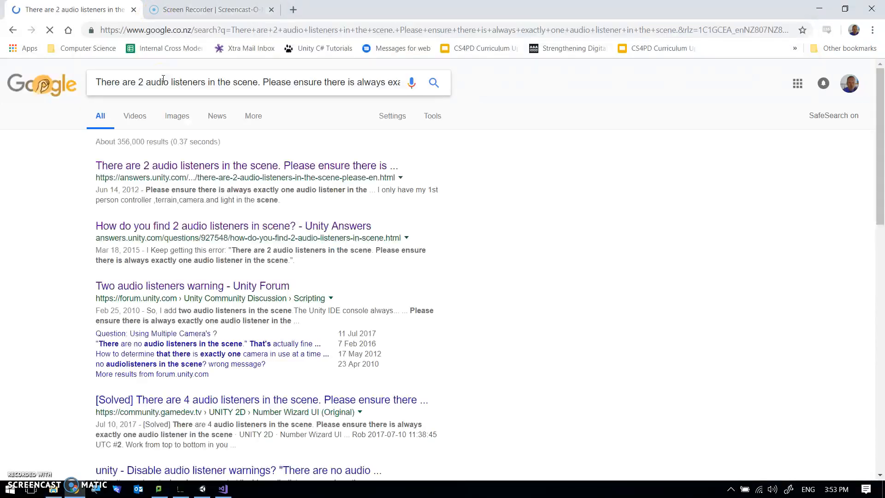
# Step: Open the top two Unity Answers results and the Unity Forum result in new tabs
pyautogui.click(246, 165)
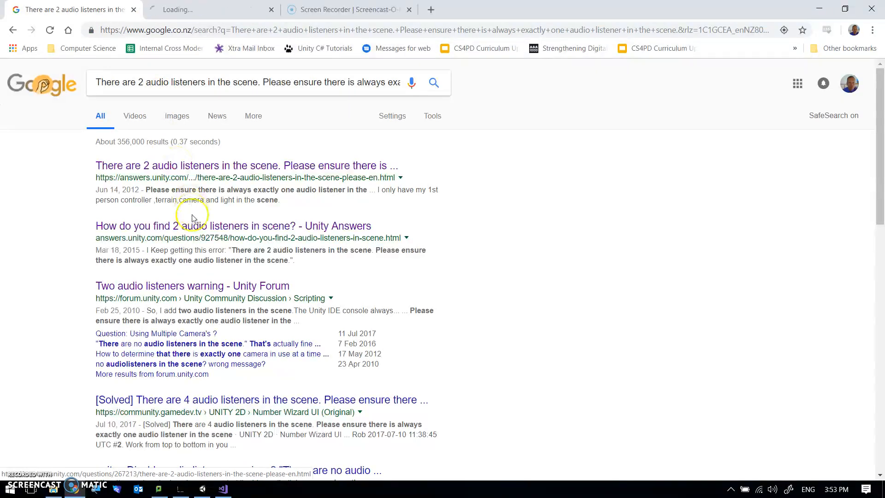
pyautogui.click(233, 226)
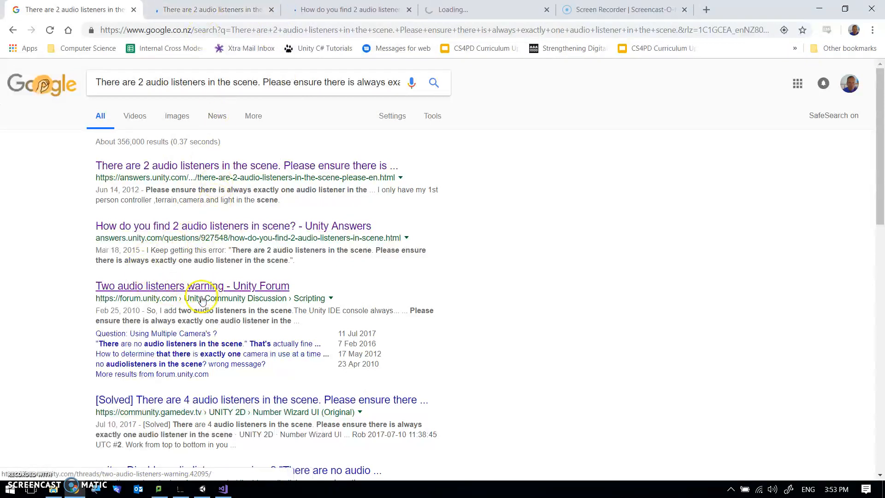
pyautogui.click(192, 285)
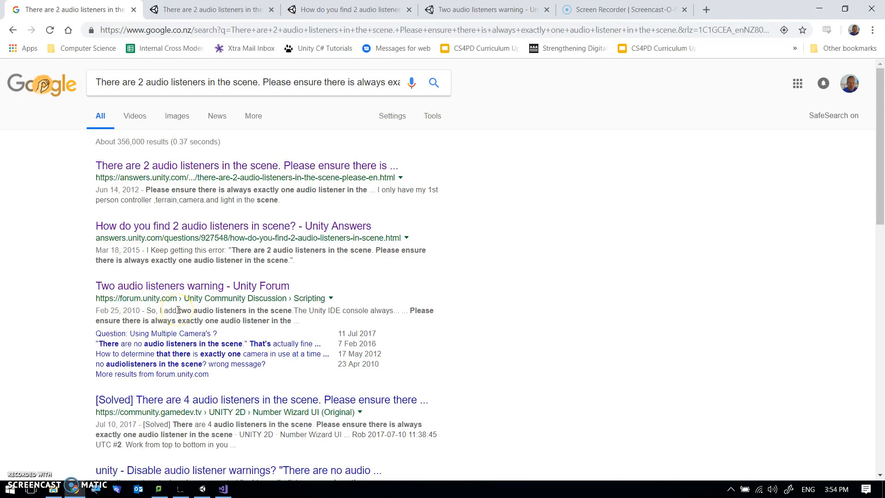
pyautogui.scroll(-3)
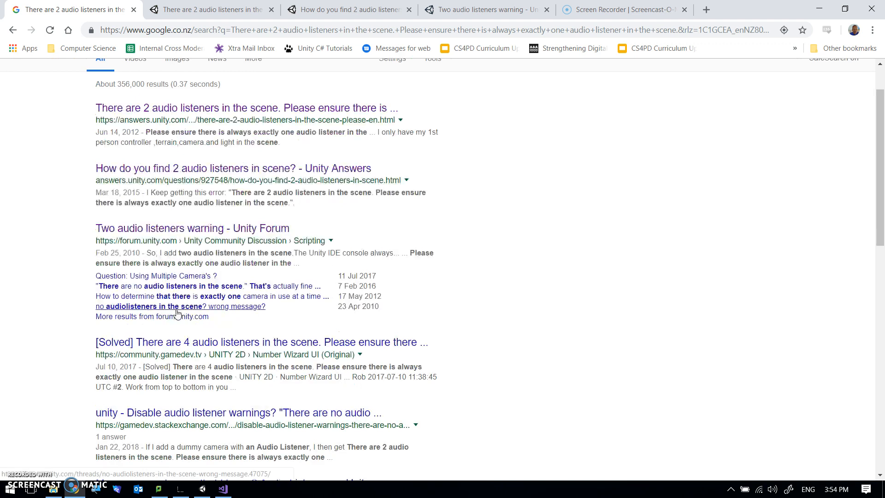
pyautogui.scroll(-3)
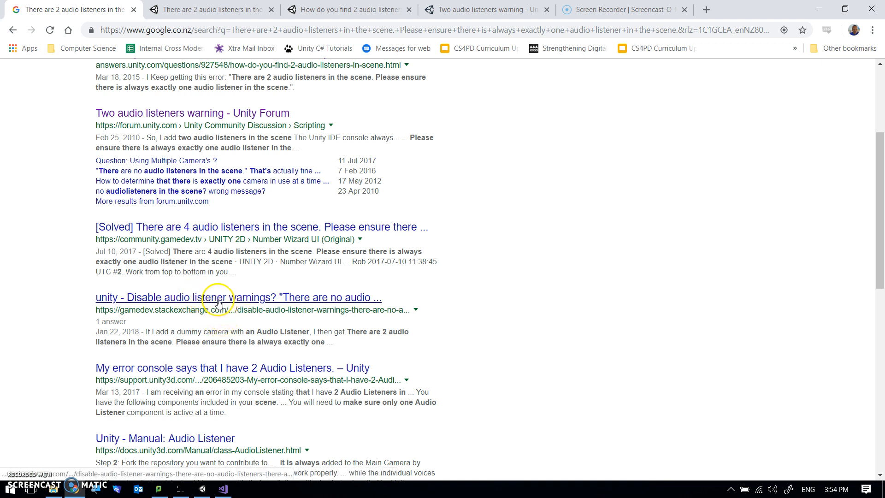
pyautogui.moveTo(226, 260)
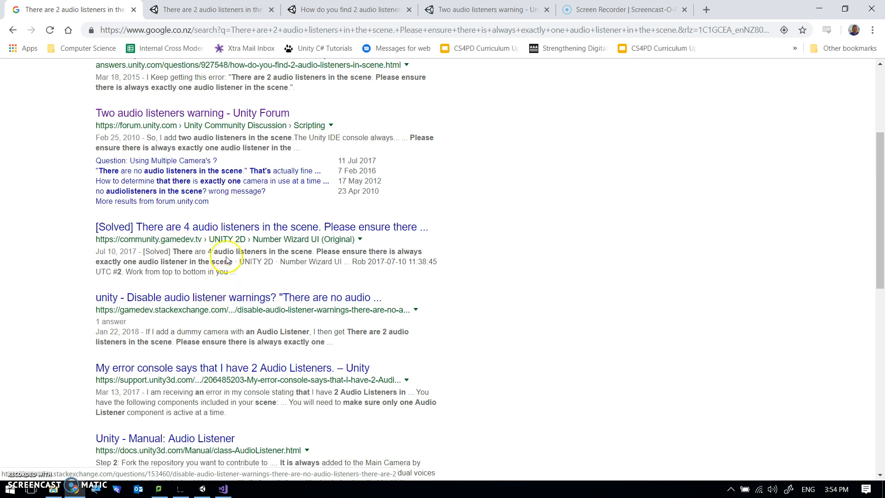
pyautogui.scroll(-3)
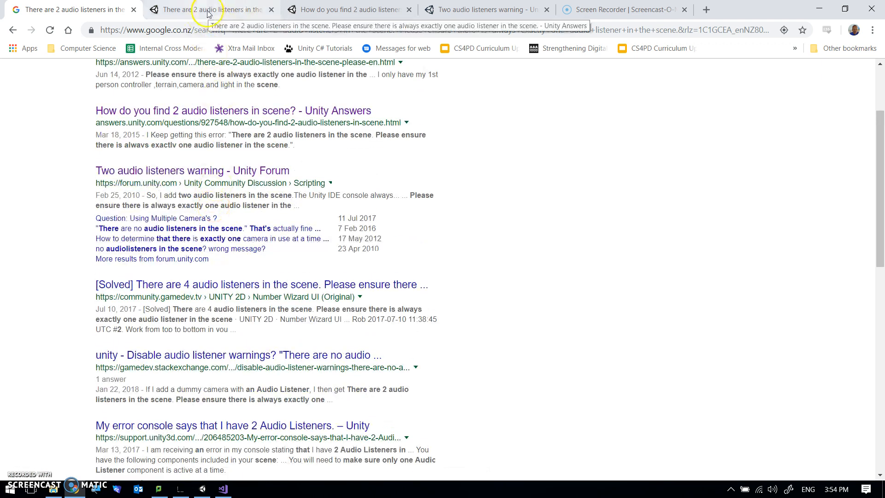
pyautogui.click(214, 9)
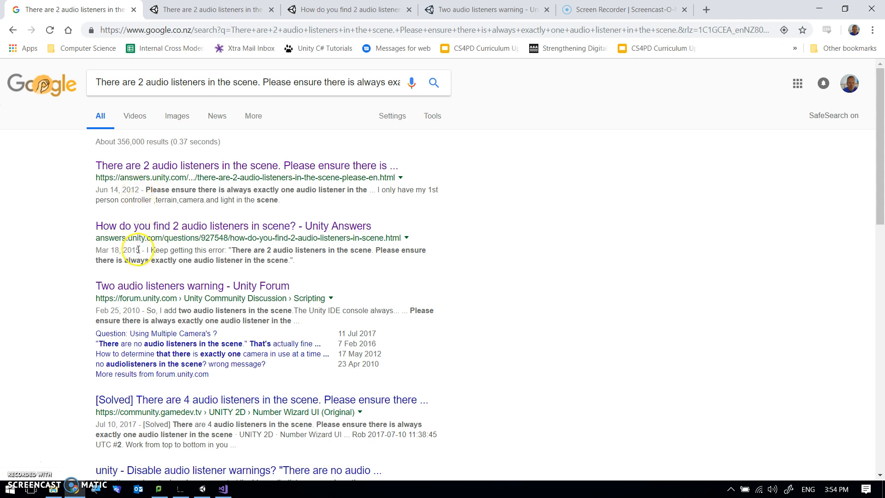
pyautogui.moveTo(140, 312)
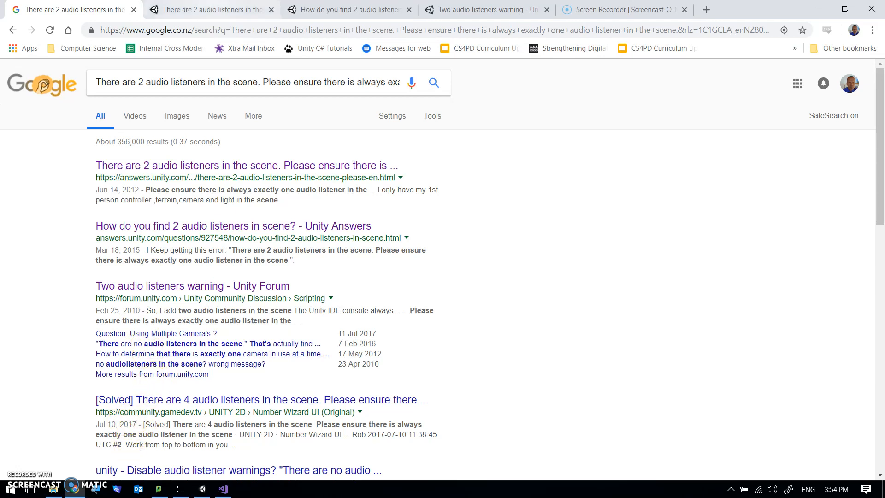
# Step: Read through the replies on the first Unity Answers page about the two-listener warning
pyautogui.click(247, 166)
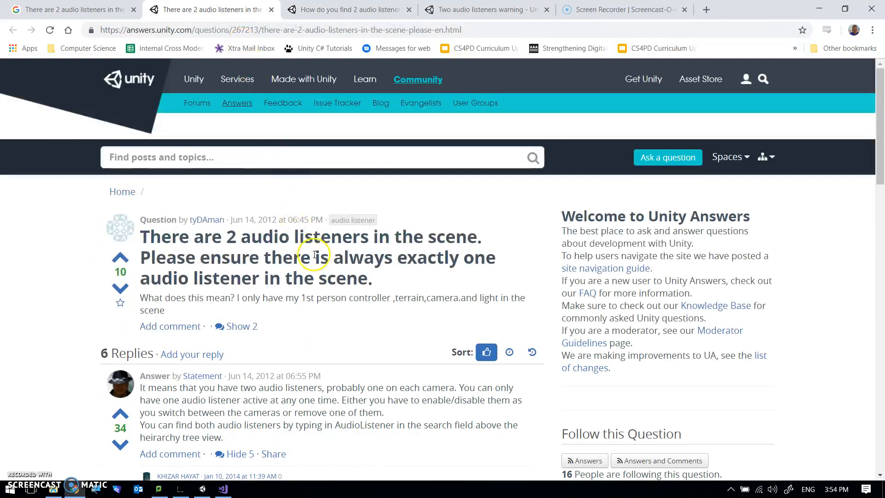
pyautogui.scroll(-3)
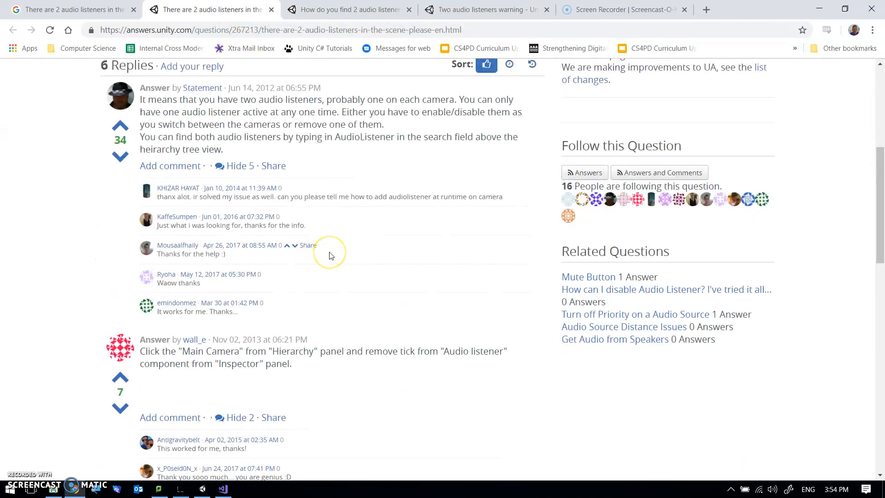
pyautogui.scroll(3)
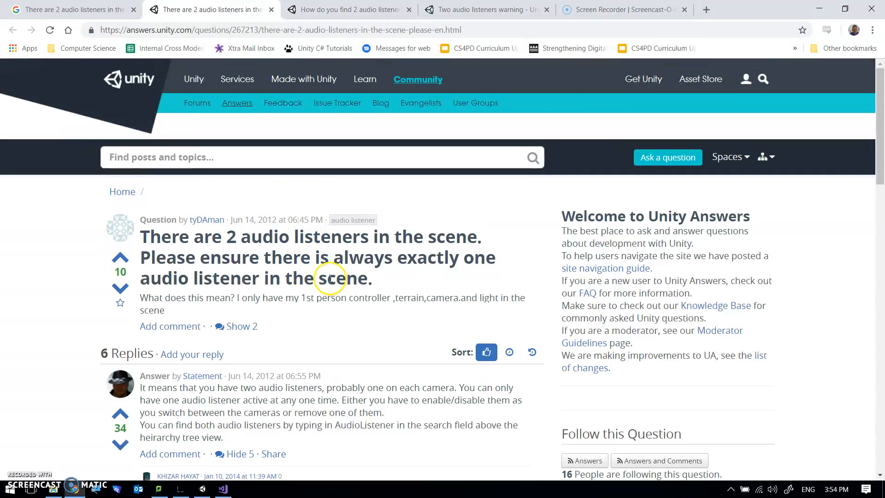
pyautogui.scroll(-3)
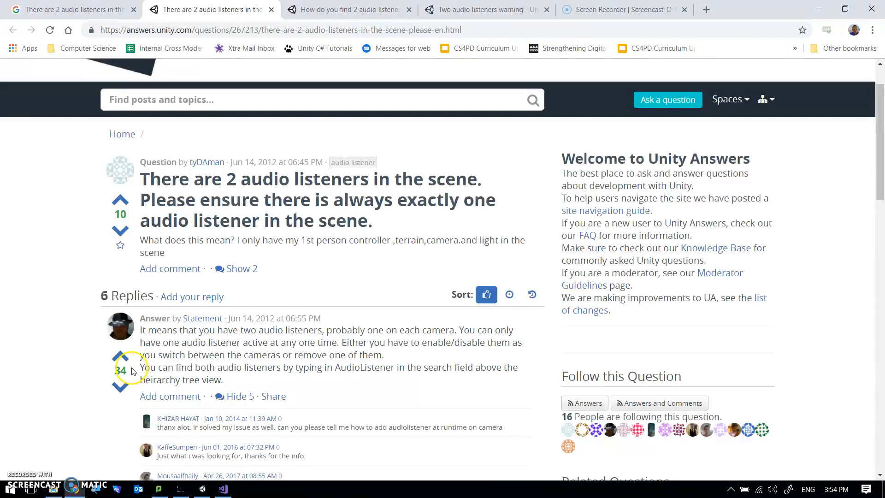
pyautogui.scroll(-3)
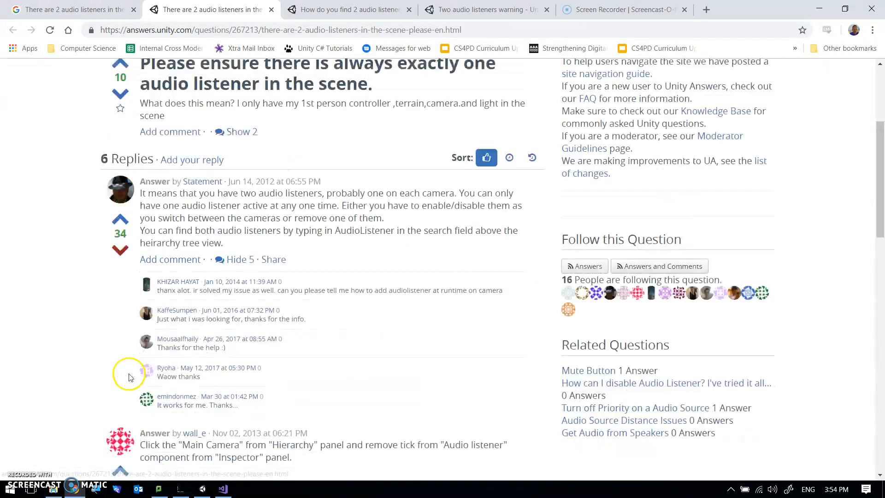
pyautogui.scroll(-3)
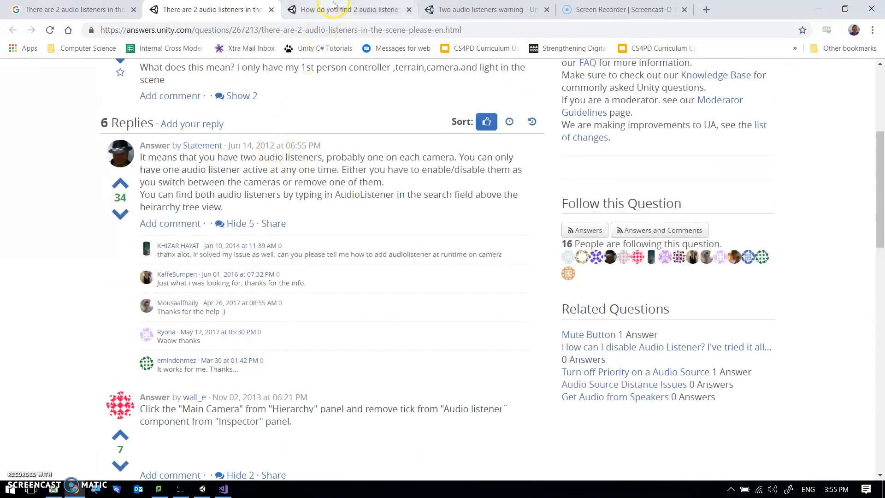
pyautogui.click(350, 9)
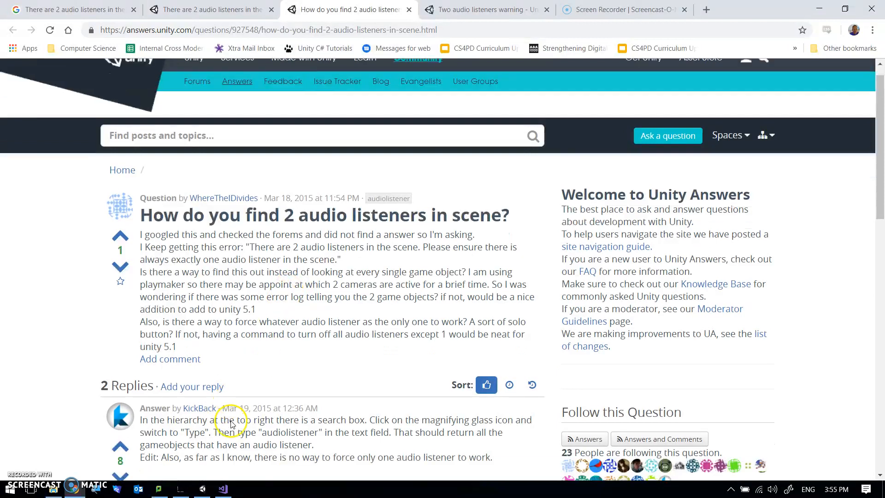
# Step: Read the forum thread's replies and enabled-property code snippets for disabling a listener
pyautogui.click(485, 9)
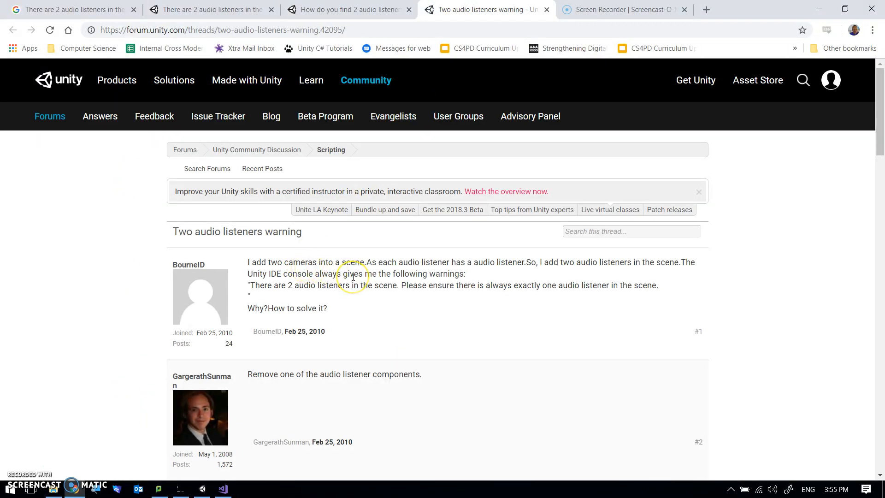
pyautogui.moveTo(299, 346)
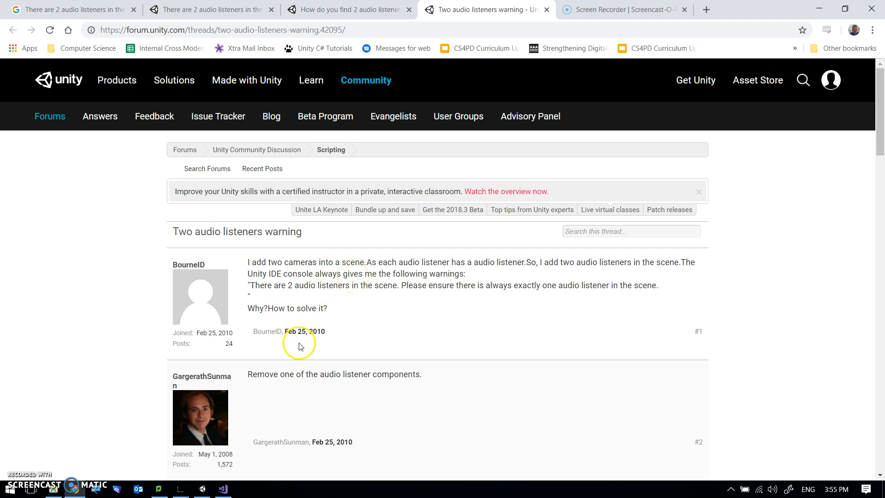
pyautogui.scroll(-3)
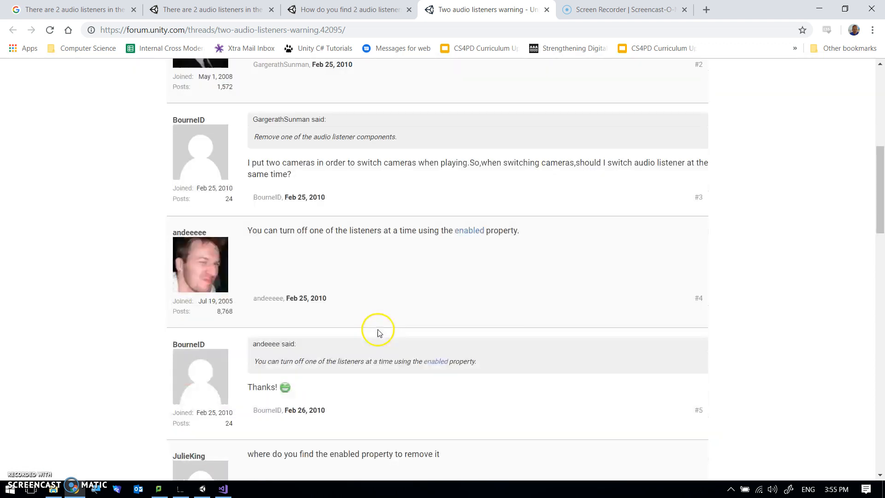
pyautogui.scroll(-3)
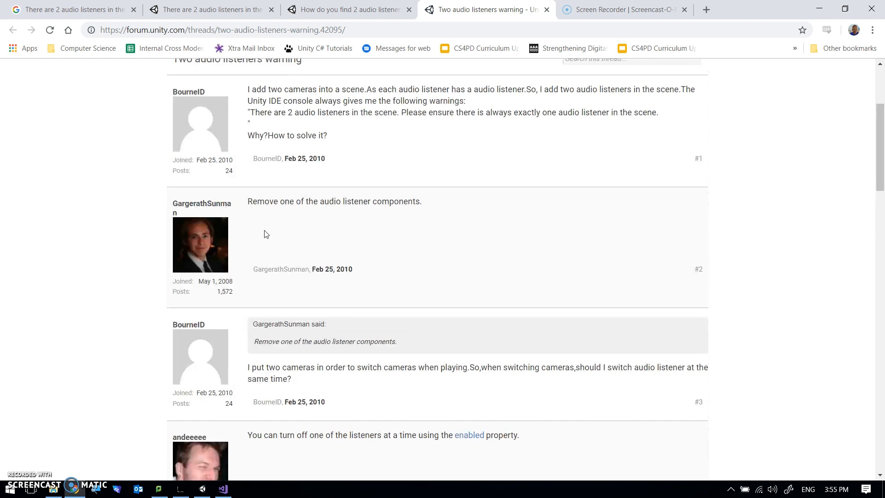
pyautogui.scroll(3)
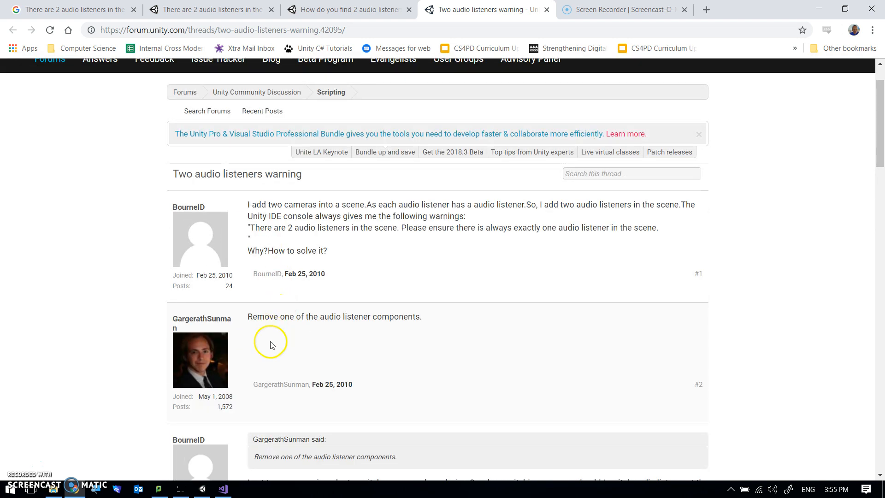
pyautogui.scroll(-3)
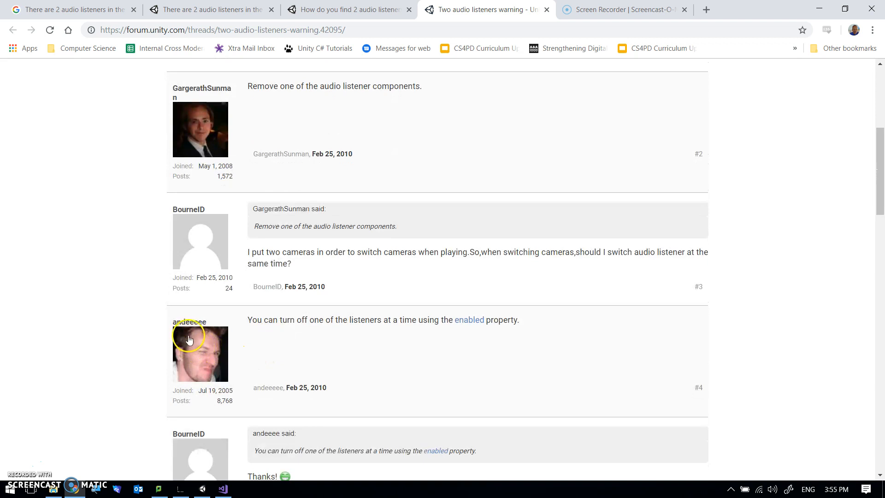
pyautogui.moveTo(252, 416)
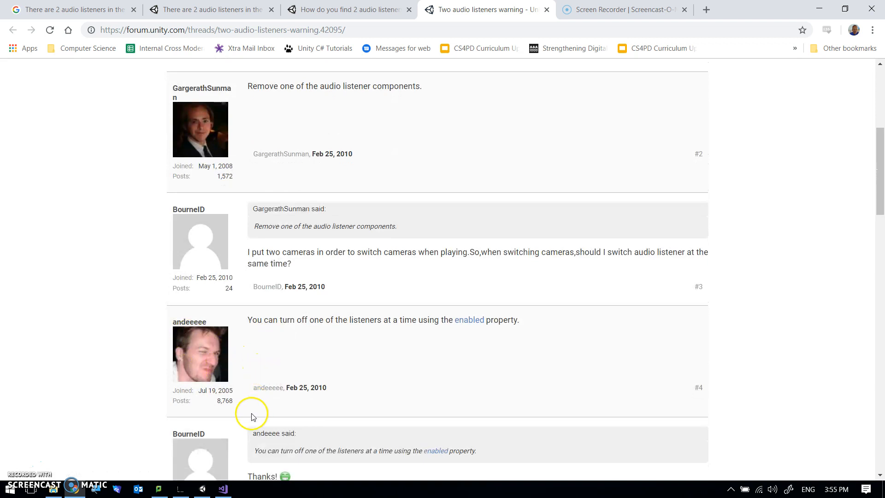
pyautogui.scroll(-3)
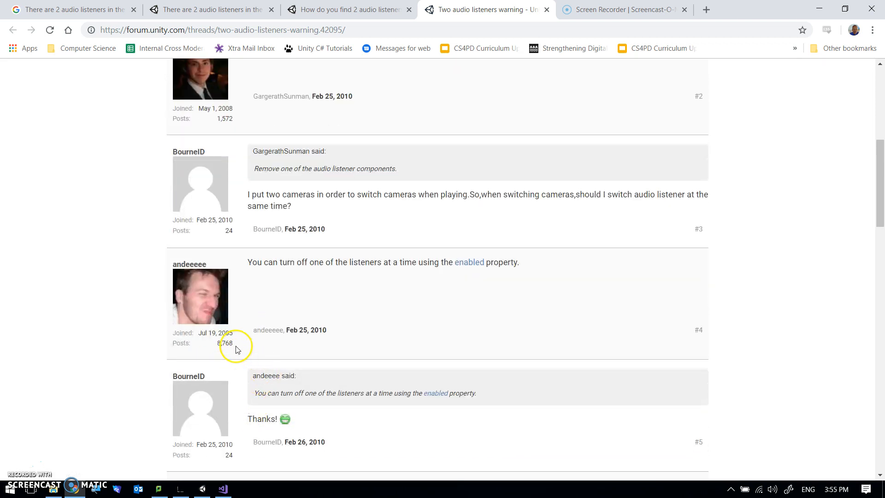
pyautogui.moveTo(236, 337)
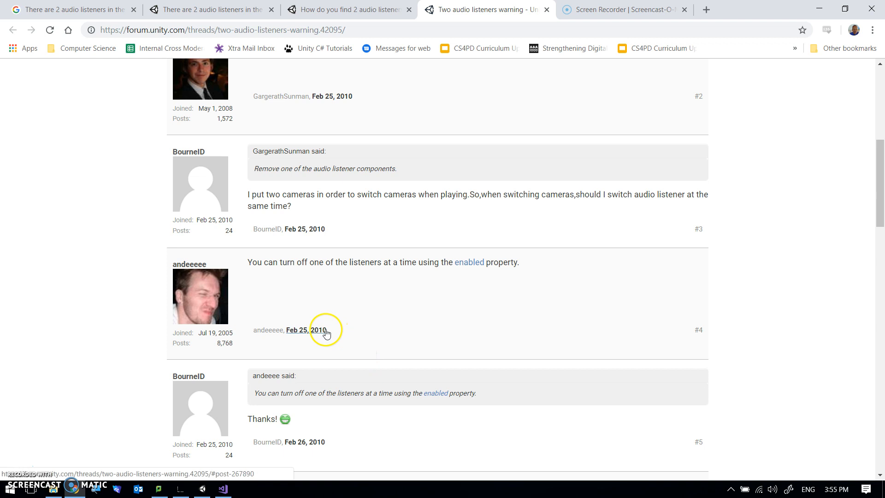
pyautogui.scroll(-3)
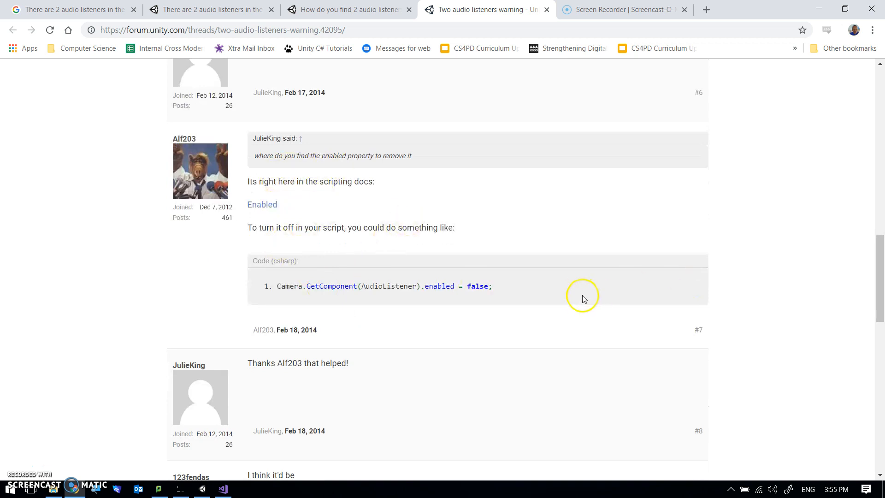
pyautogui.moveTo(352, 332)
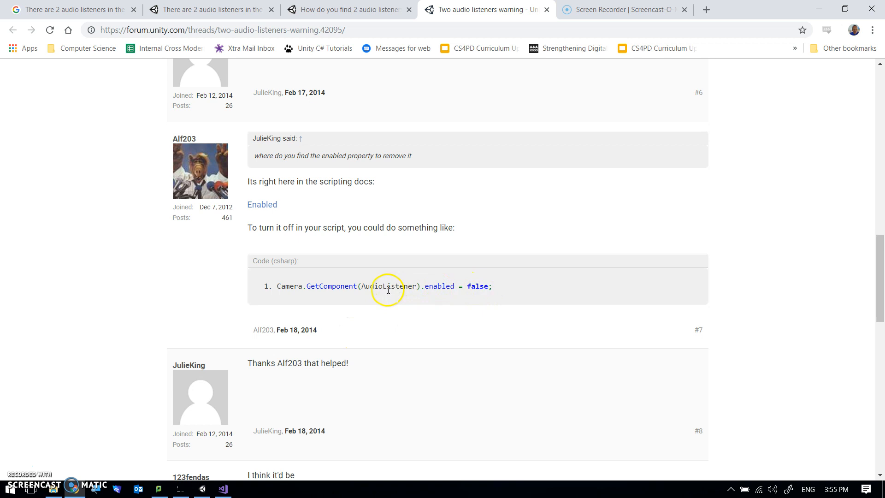
pyautogui.scroll(-3)
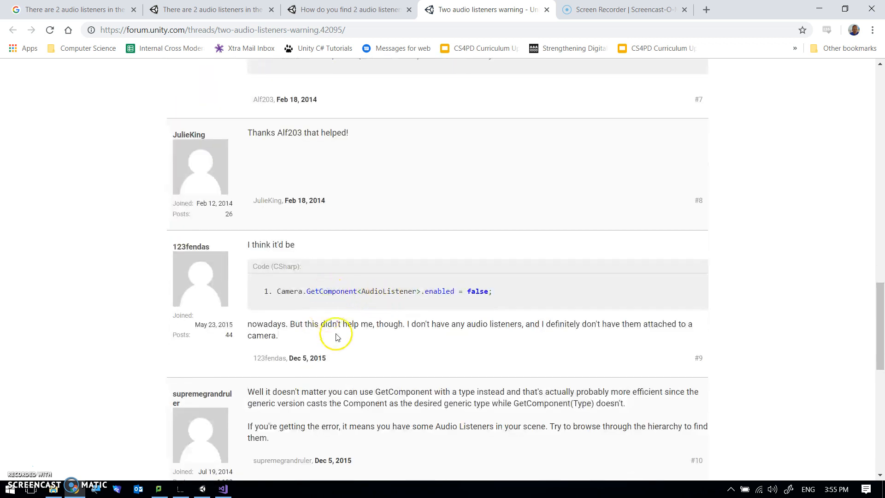
pyautogui.moveTo(359, 291)
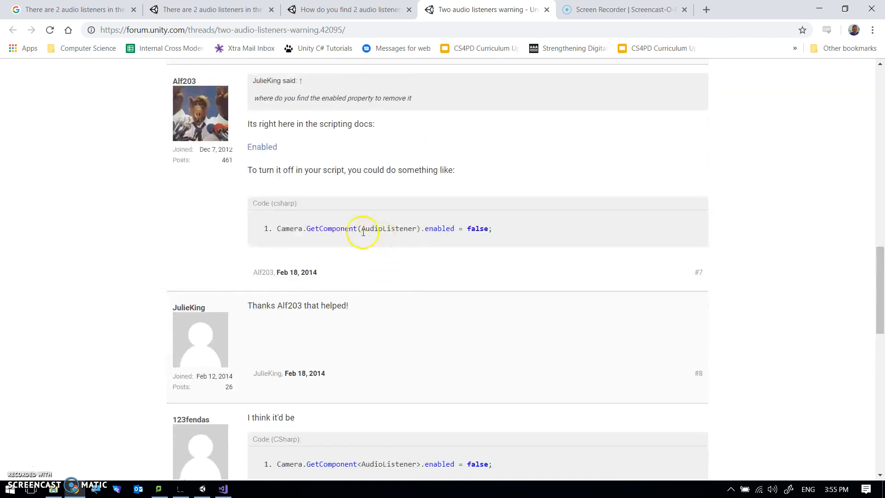
pyautogui.scroll(-3)
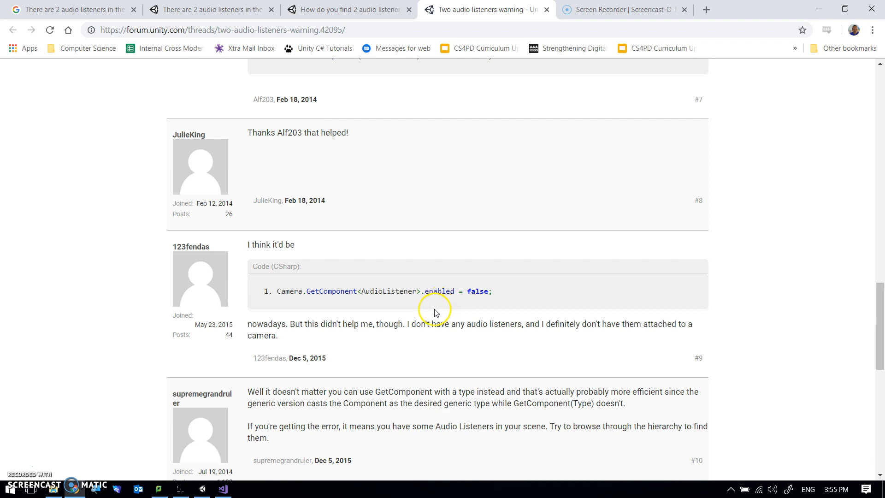
pyautogui.moveTo(244, 428)
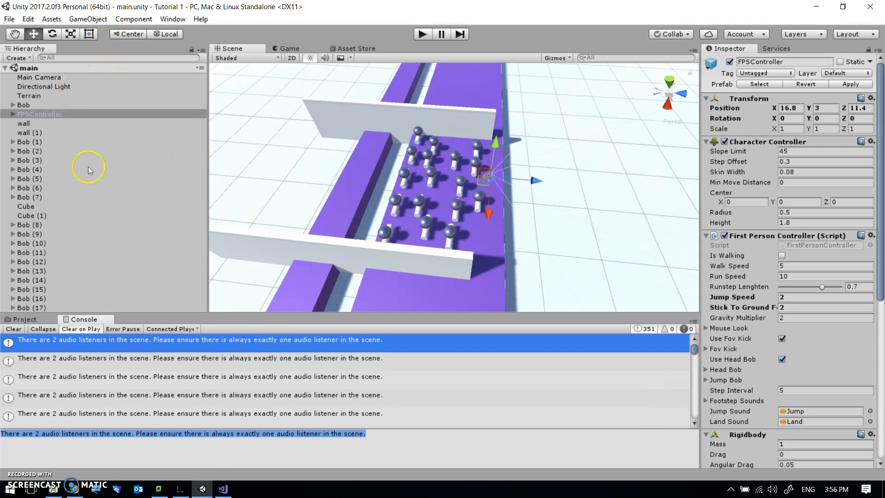
# Step: Compare the Main Camera and FPSController Inspectors, then delete the Main Camera
pyautogui.click(39, 77)
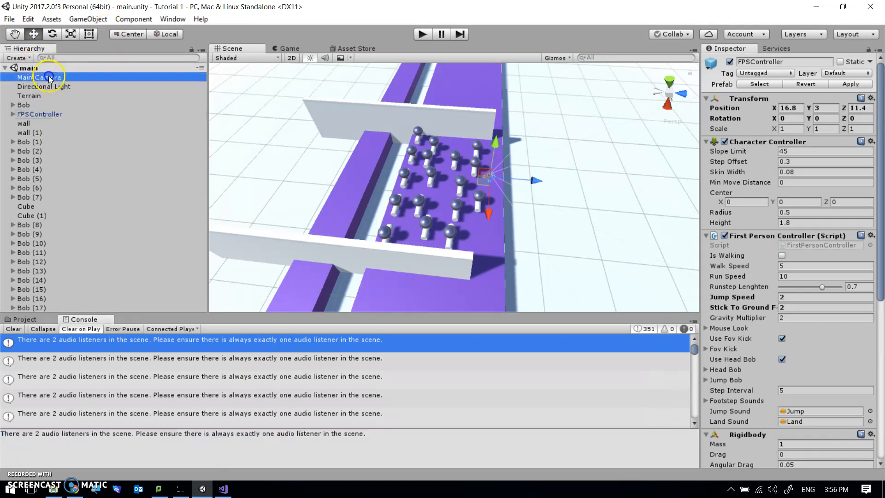
pyautogui.click(38, 77)
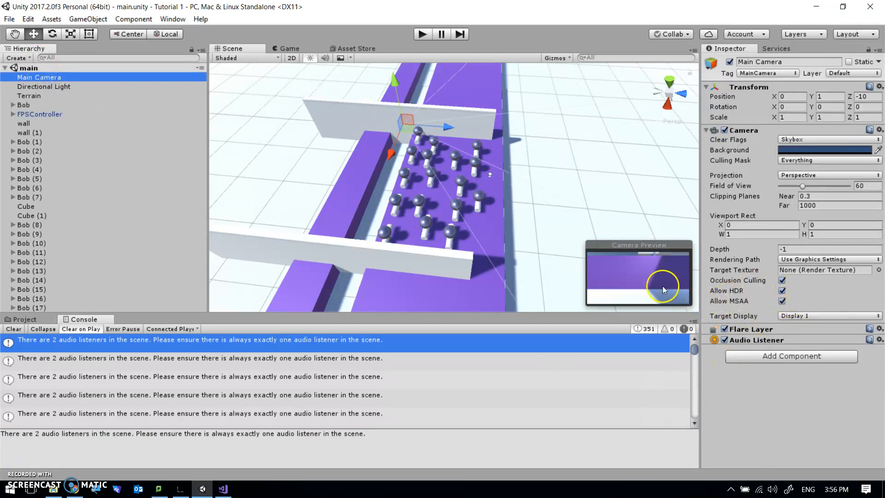
pyautogui.moveTo(46, 113)
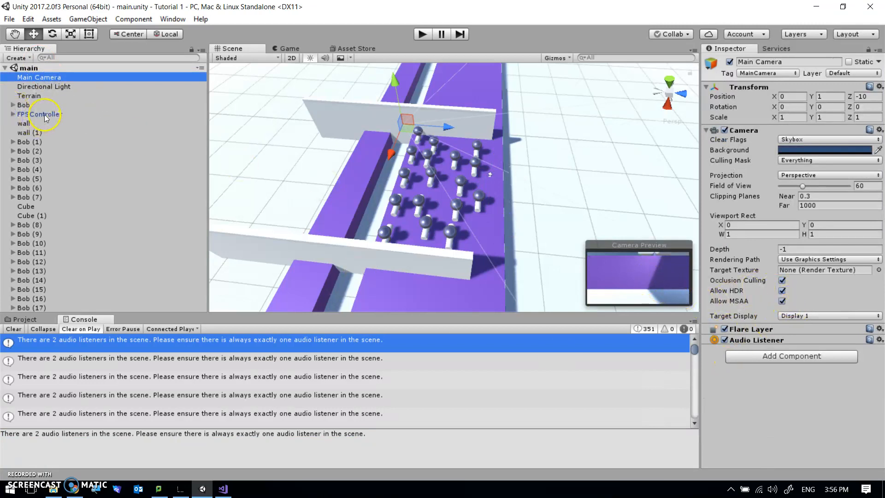
pyautogui.click(40, 113)
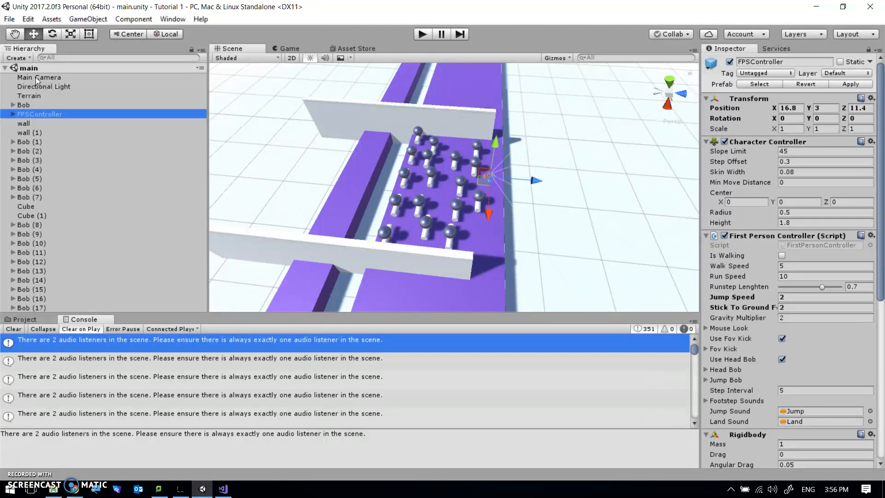
pyautogui.rightClick(38, 77)
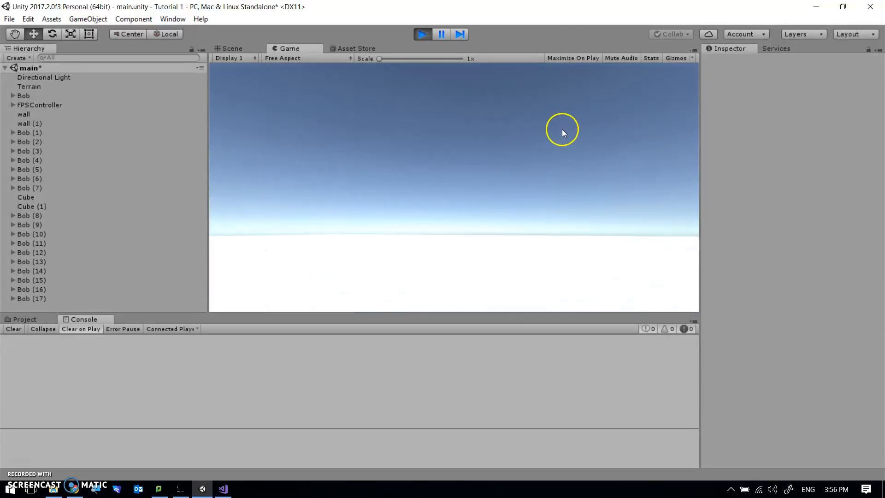
# Step: Stop Play mode once the Console shows zero errors and warnings
pyautogui.click(230, 48)
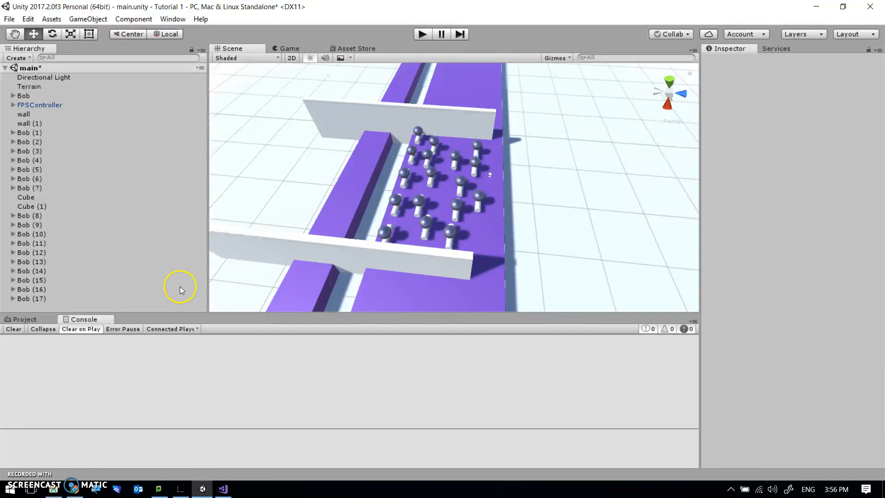
pyautogui.moveTo(21, 467)
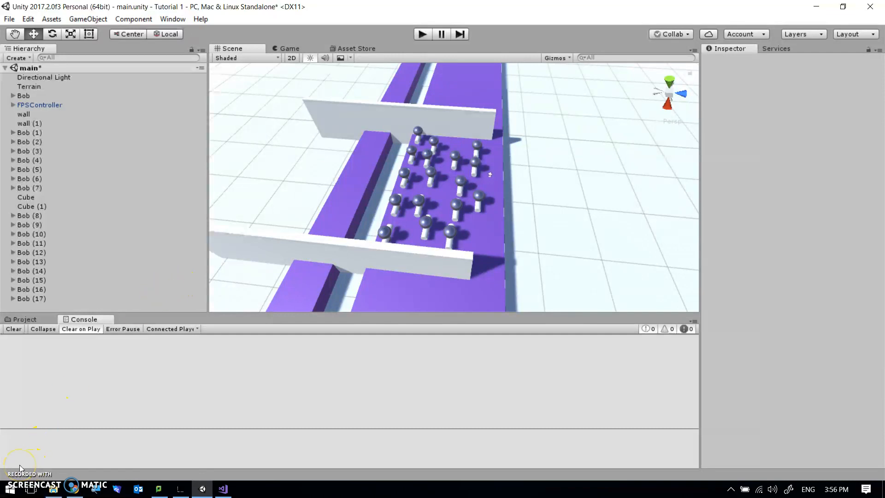